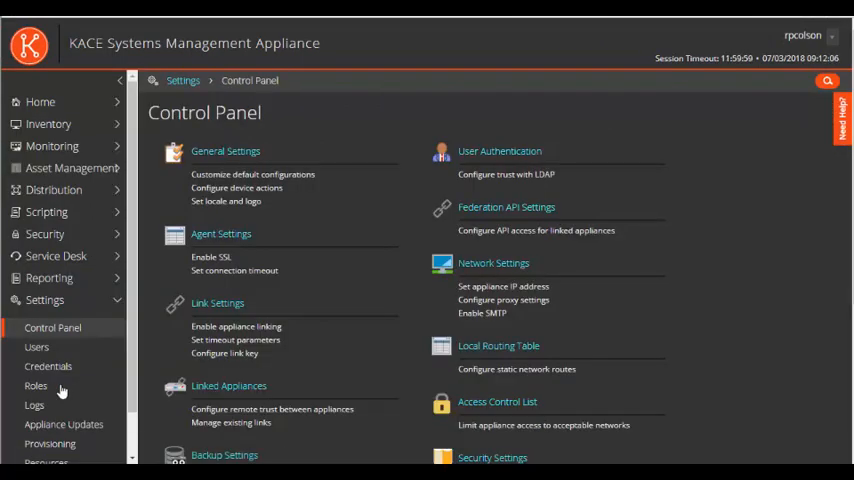
Step: Open Backup Settings from the Control Panel and scroll down to the offboard transfer settings
{"action": "scroll", "scroll_direction": "down", "scroll_amount": 3}
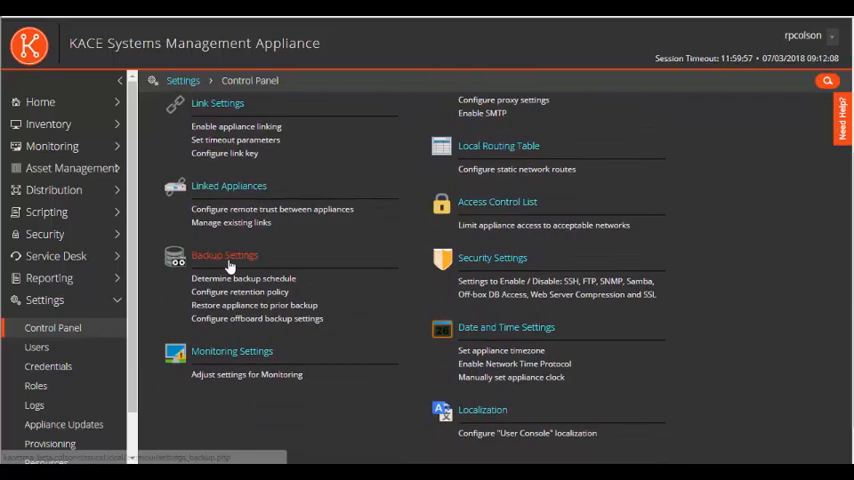
{"action": "left_click", "coordinate": [224, 254]}
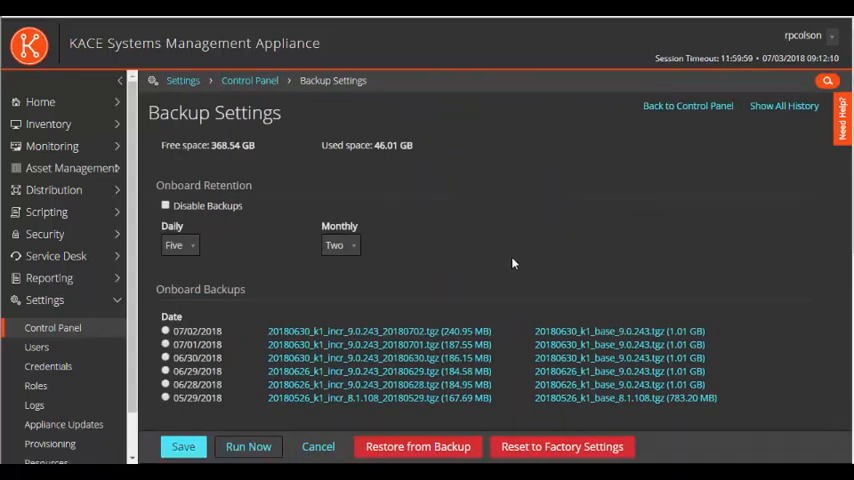
{"action": "scroll", "scroll_direction": "down", "scroll_amount": 3}
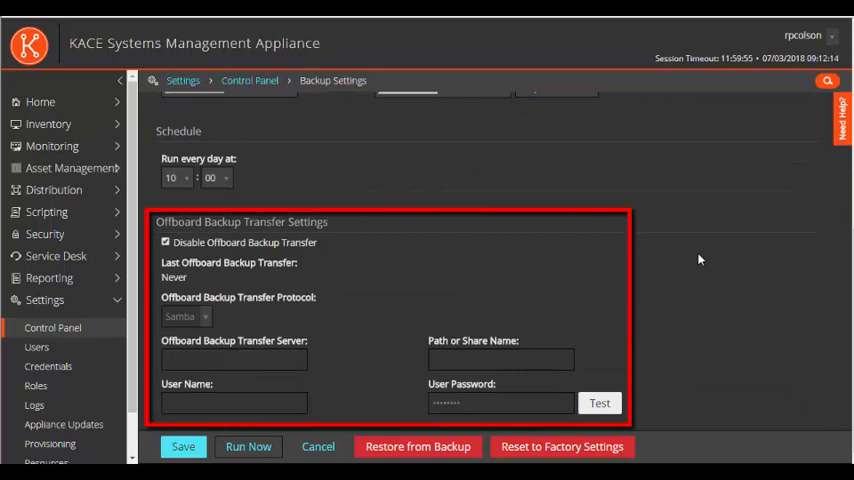
{"action": "mouse_move", "coordinate": [335, 255]}
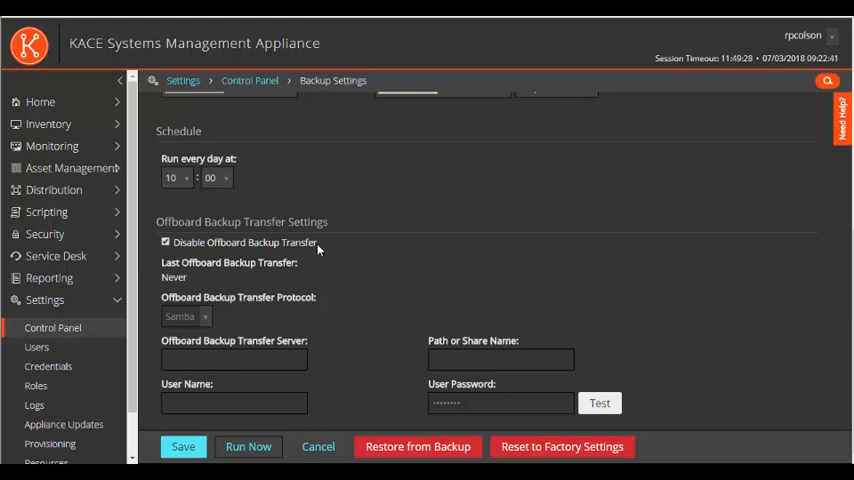
Step: Enable offboard Samba transfer to ok-mlc-ns01.colsonclassical.local, share 'Backups', user ShareRW.Backups
{"action": "left_click", "coordinate": [166, 242]}
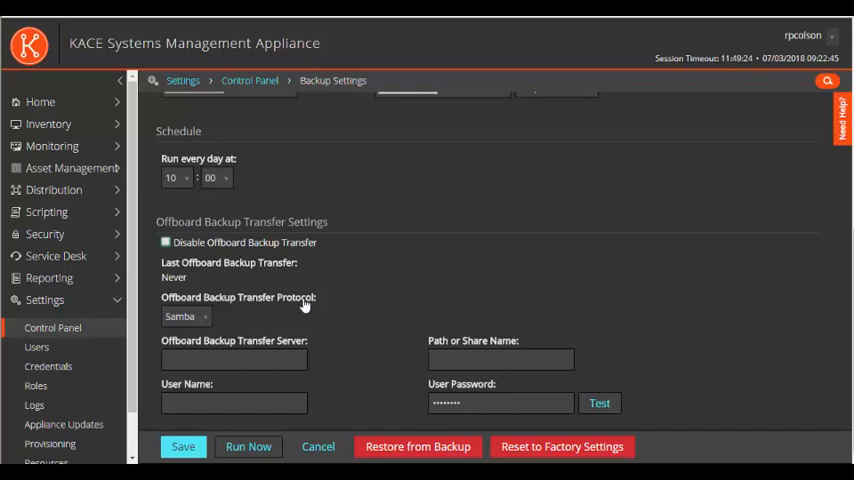
{"action": "left_click", "coordinate": [185, 316]}
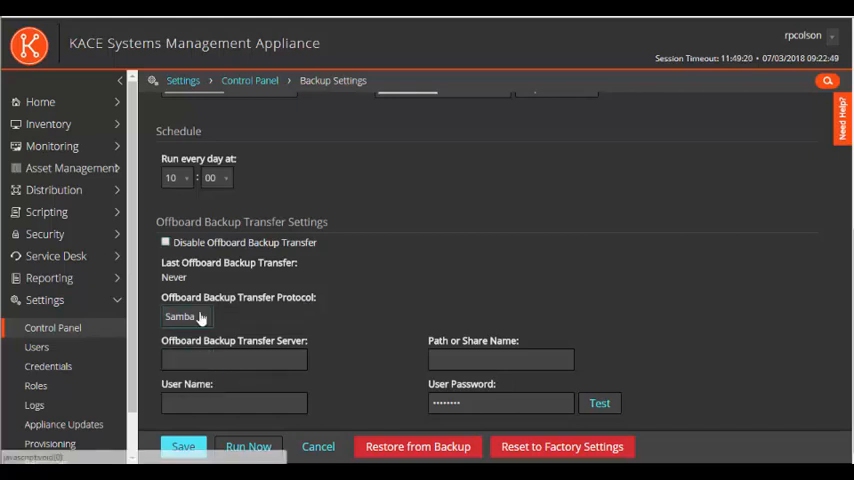
{"action": "left_click", "coordinate": [233, 359]}
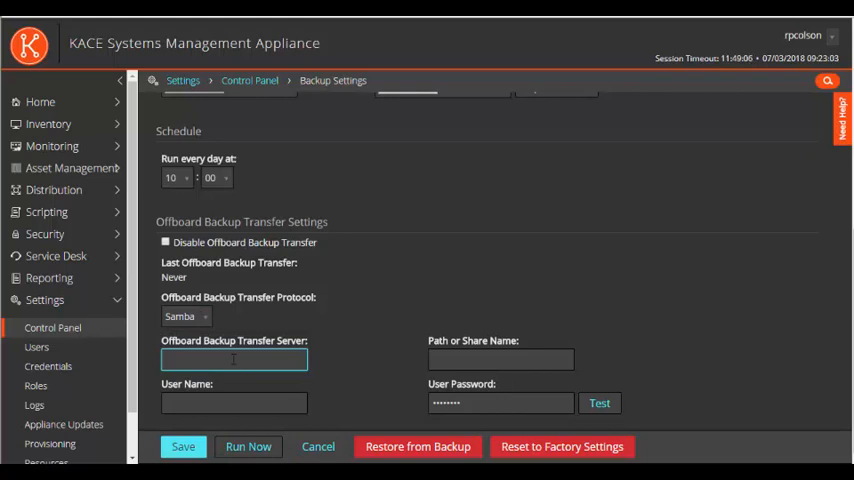
{"action": "type", "text": "ok-mlc-ns01.colsonclassical.local"}
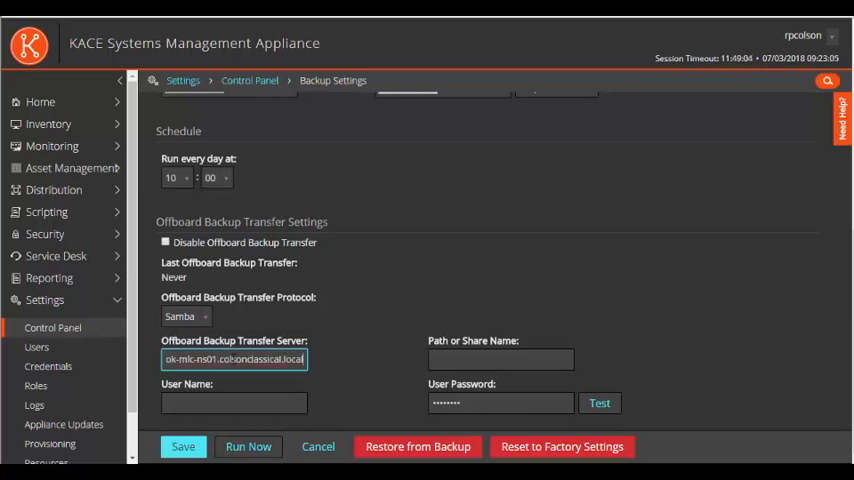
{"action": "left_click", "coordinate": [500, 359]}
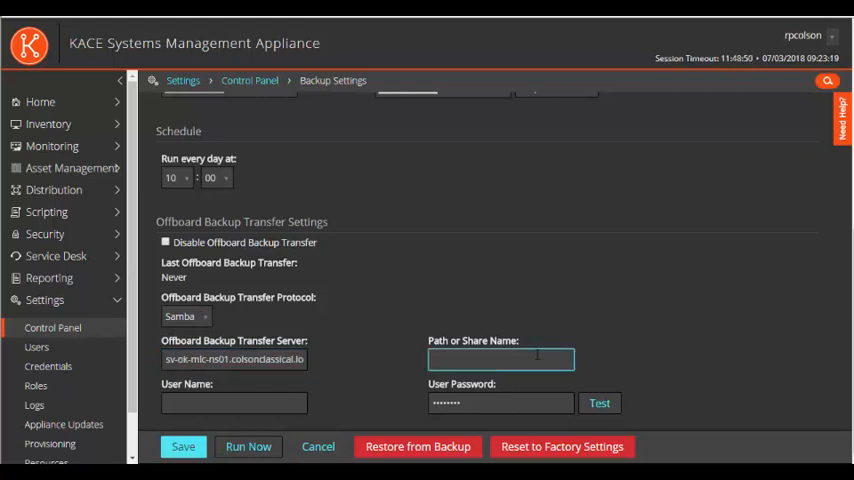
{"action": "type", "text": "Backups"}
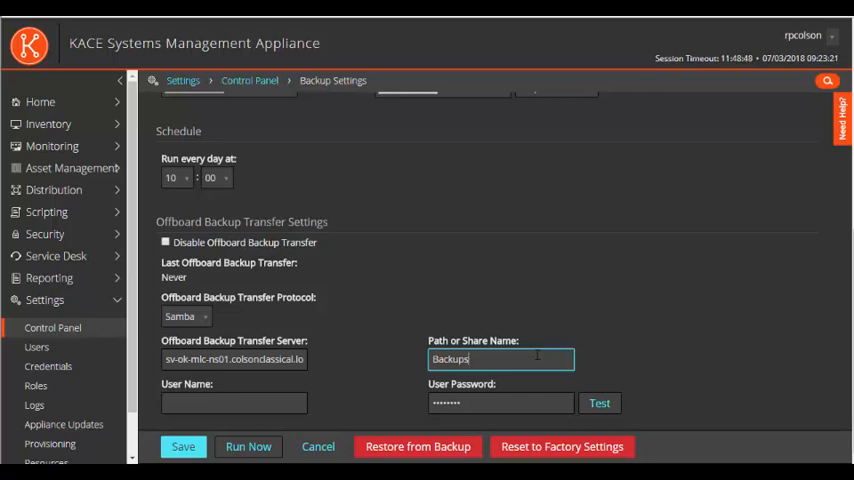
{"action": "type", "text": "ShareRW.Backups"}
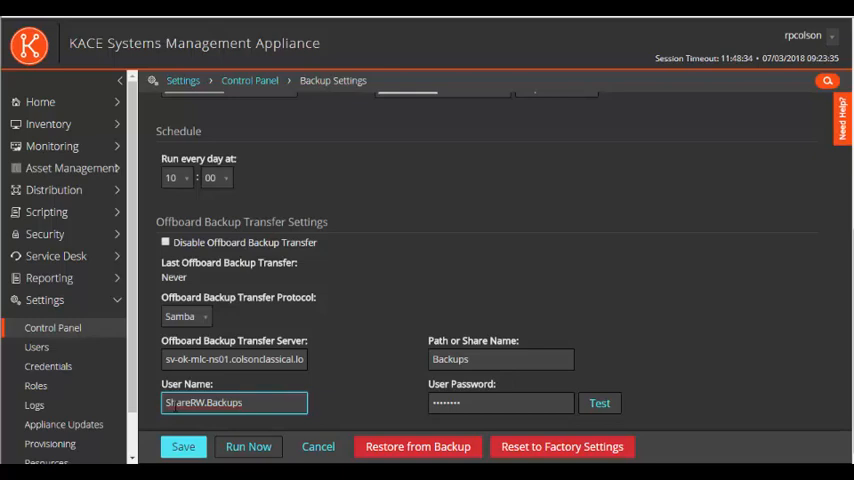
{"action": "left_click", "coordinate": [500, 403]}
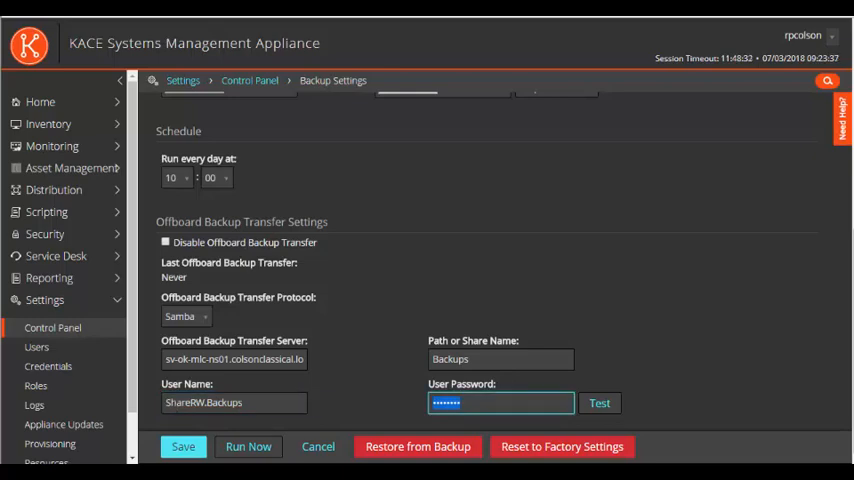
Step: Save the Samba backup settings and run the offboard connection test
{"action": "left_click", "coordinate": [183, 446]}
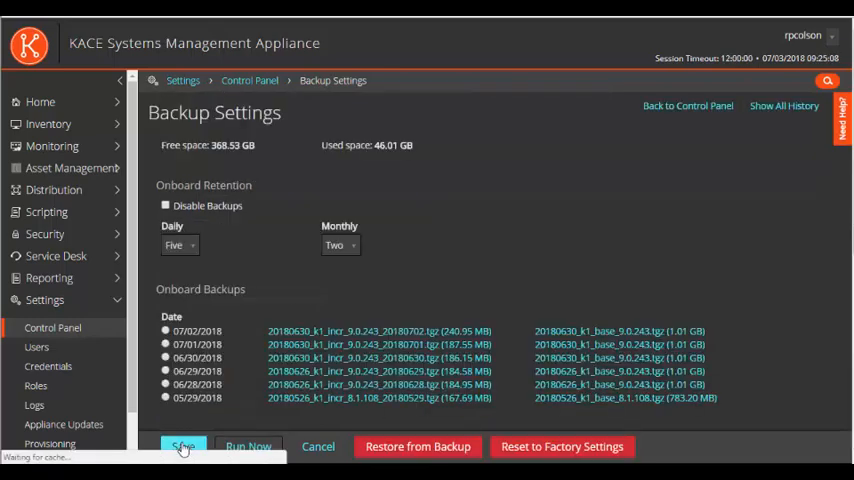
{"action": "scroll", "scroll_direction": "down", "scroll_amount": 3}
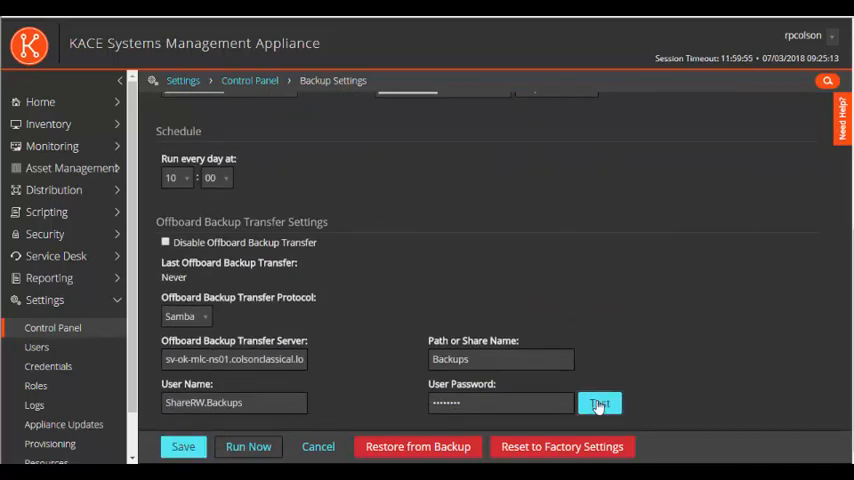
{"action": "left_click", "coordinate": [599, 403]}
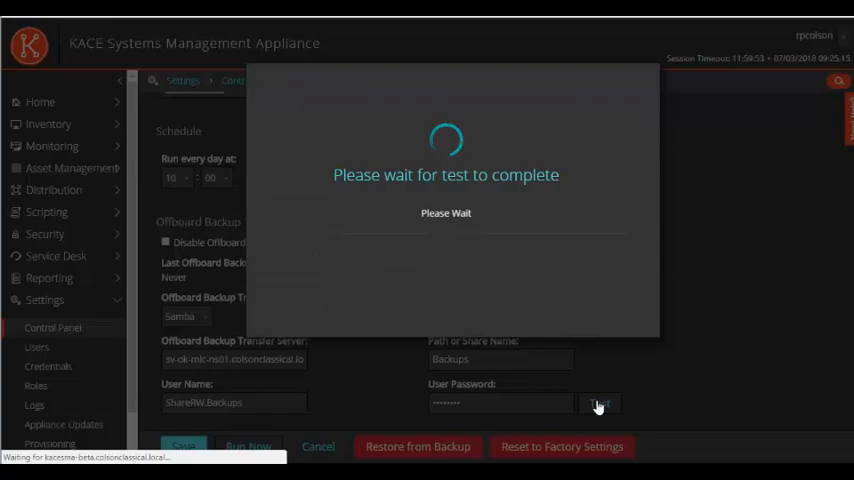
{"action": "left_click", "coordinate": [600, 404]}
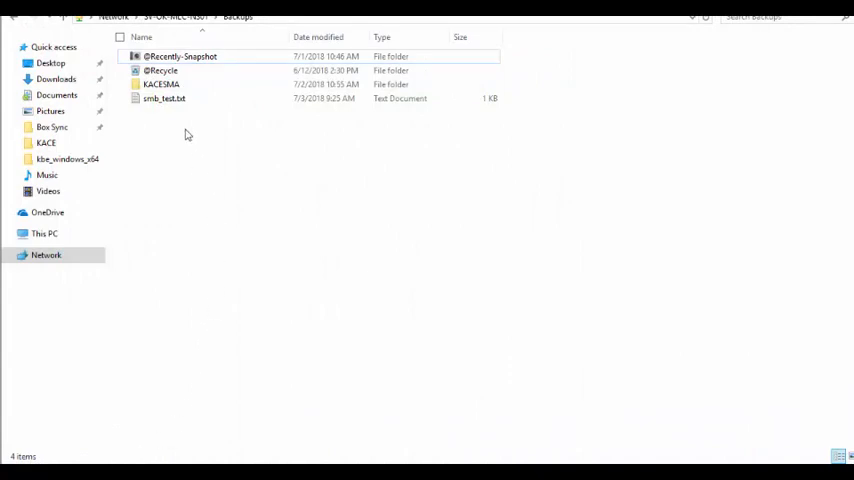
Step: Select the 33-byte smb_test.txt file in the Backups share in File Explorer
{"action": "left_click", "coordinate": [164, 98]}
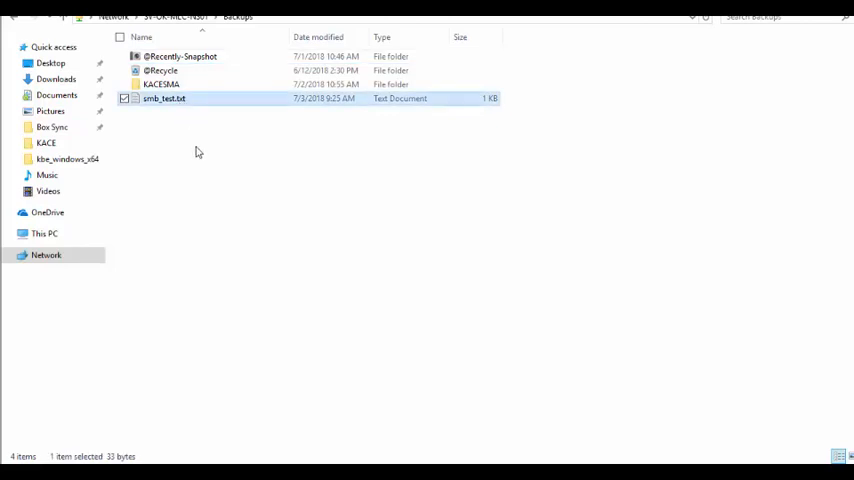